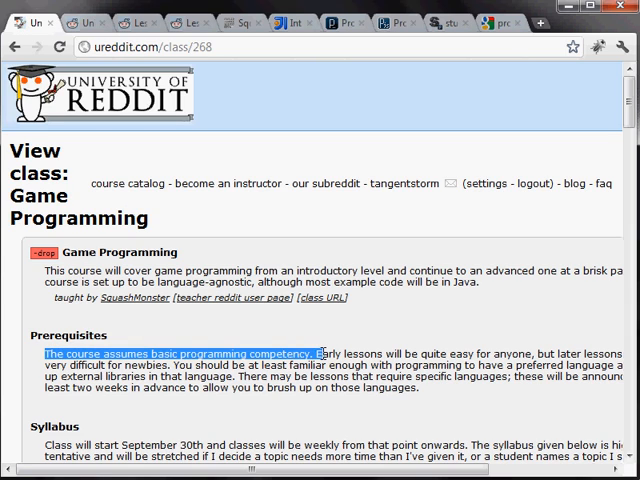
Open the learngameprogramming subreddit from the lesson link.
{"action": "left_click", "coordinate": [330, 328]}
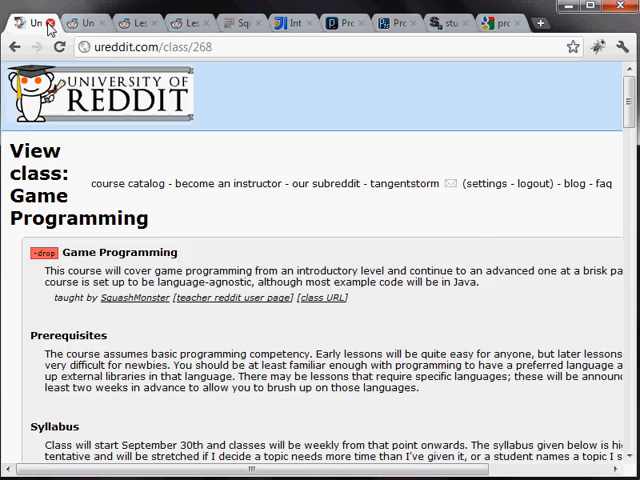
{"action": "left_click", "coordinate": [328, 184]}
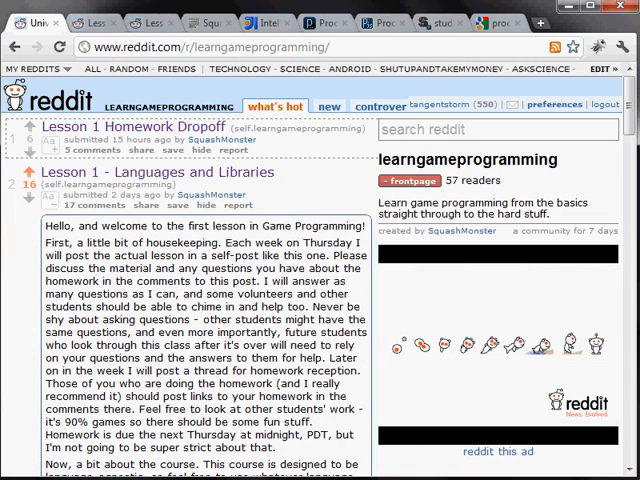
{"action": "mouse_move", "coordinate": [50, 210]}
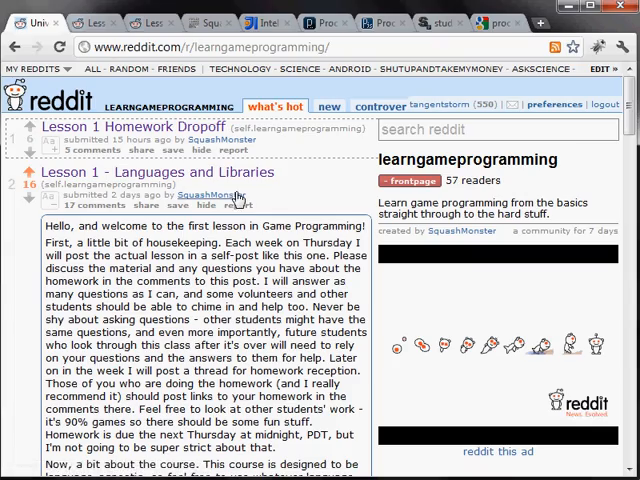
Read down the Lesson 1 - Languages and Libraries post to its assignment and first comments.
{"action": "scroll", "scroll_direction": "down", "scroll_amount": 3}
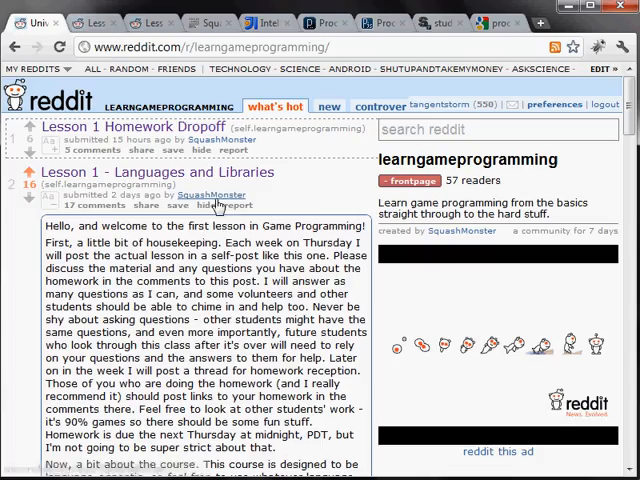
{"action": "scroll", "scroll_direction": "down", "scroll_amount": 3}
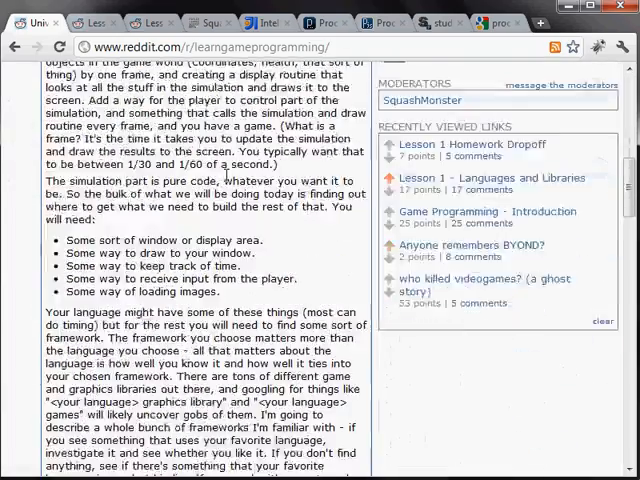
{"action": "scroll", "scroll_direction": "down", "scroll_amount": 3}
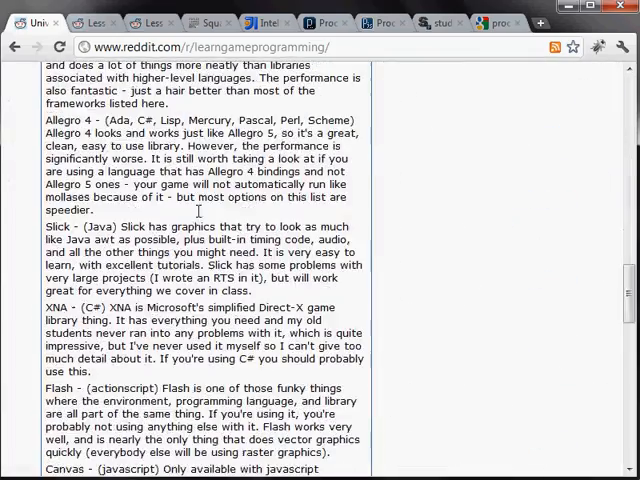
{"action": "scroll", "scroll_direction": "down", "scroll_amount": 3}
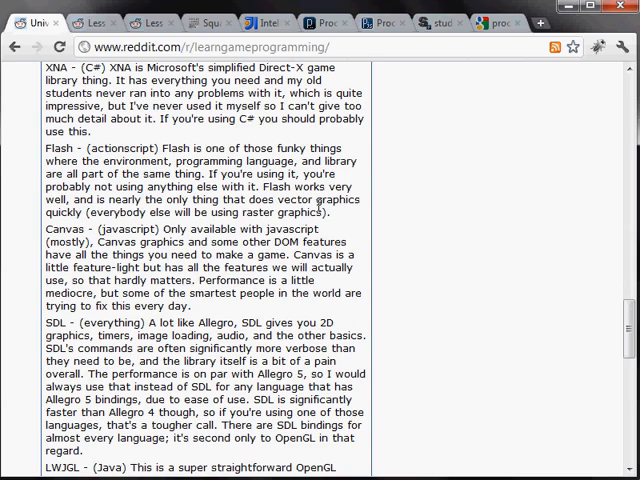
{"action": "scroll", "scroll_direction": "down", "scroll_amount": 3}
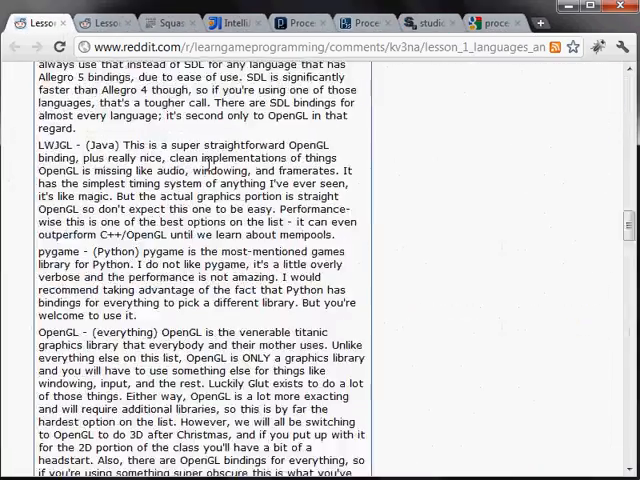
{"action": "scroll", "scroll_direction": "down", "scroll_amount": 3}
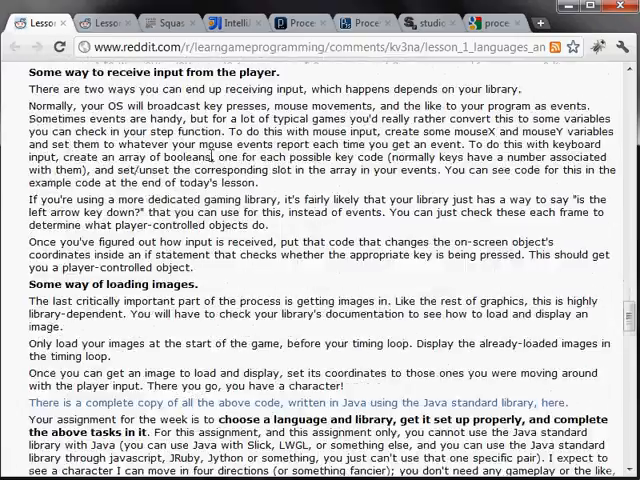
{"action": "scroll", "scroll_direction": "down", "scroll_amount": 3}
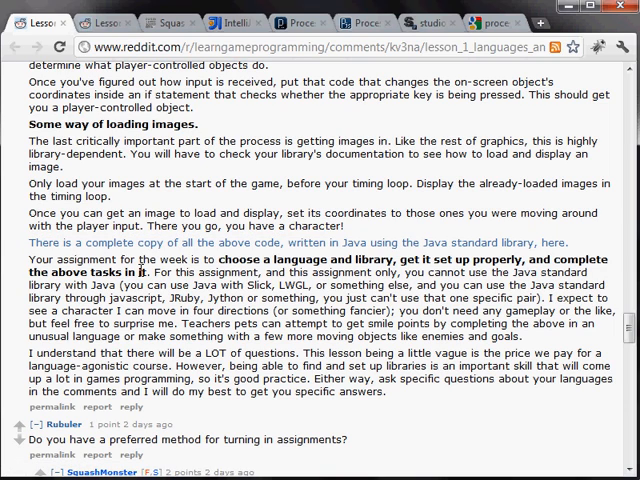
{"action": "mouse_move", "coordinate": [144, 272]}
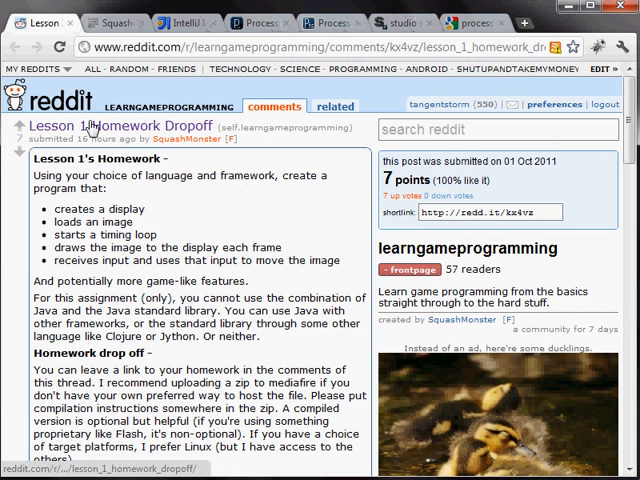
{"action": "mouse_move", "coordinate": [110, 136]}
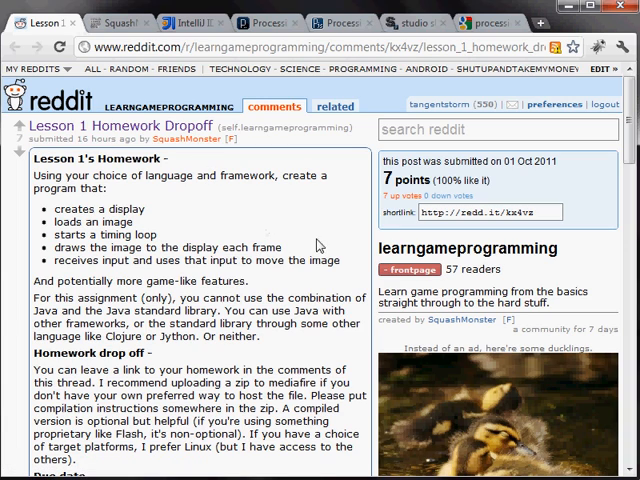
{"action": "mouse_move", "coordinate": [228, 210]}
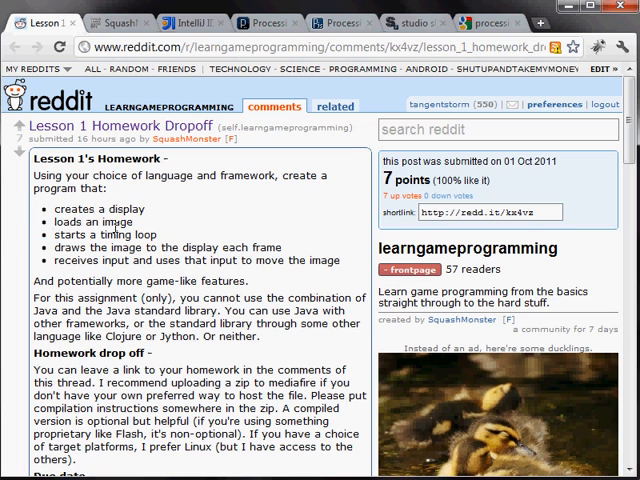
{"action": "mouse_move", "coordinate": [184, 218]}
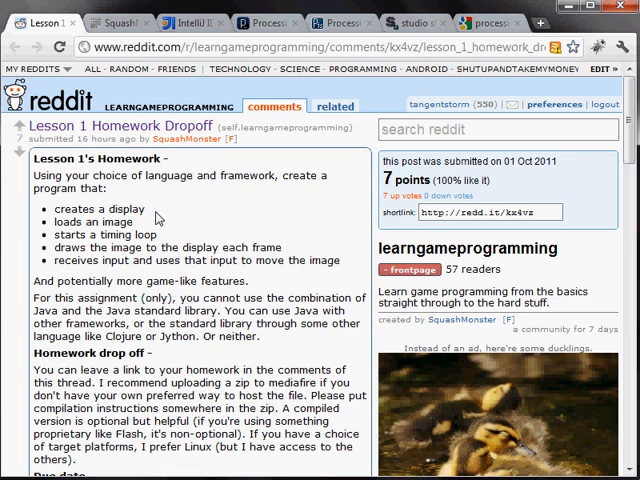
{"action": "mouse_move", "coordinate": [152, 228]}
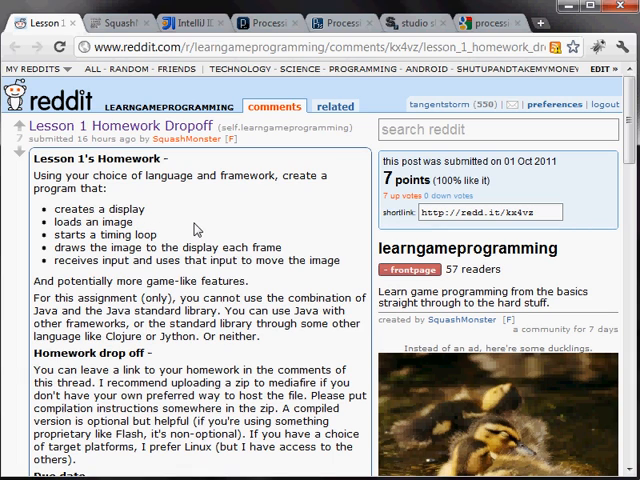
{"action": "mouse_move", "coordinate": [196, 228]}
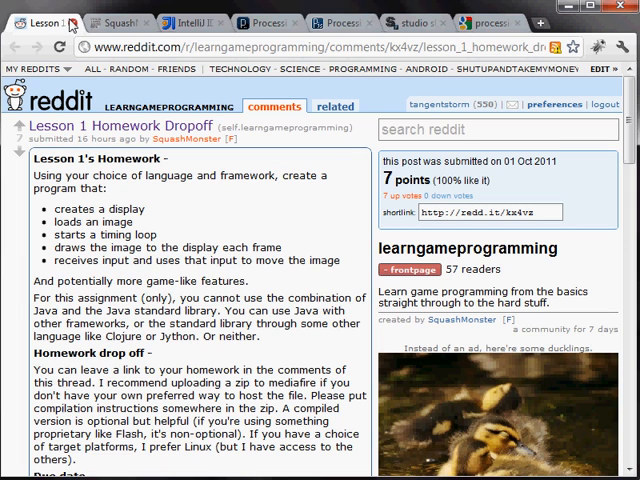
{"action": "mouse_move", "coordinate": [70, 24]}
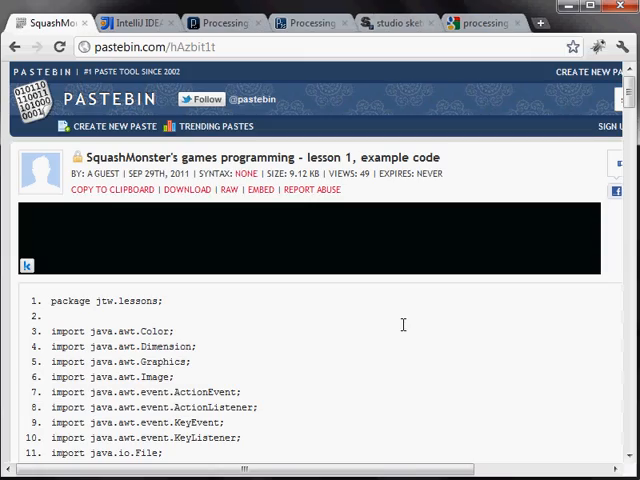
Scroll through the lesson 1 example Java code on Pastebin.
{"action": "scroll", "scroll_direction": "down", "scroll_amount": 3}
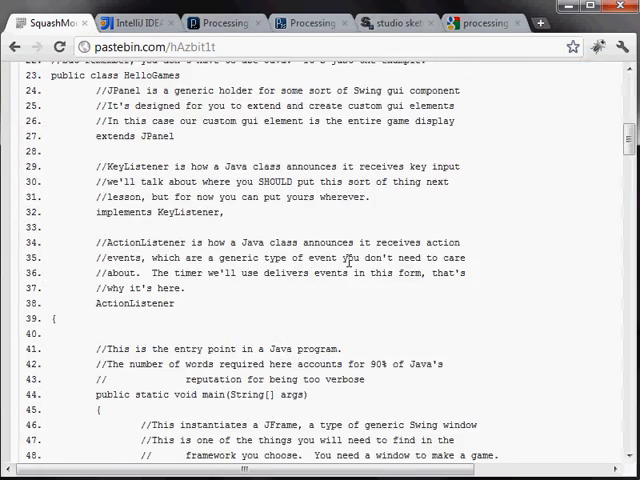
{"action": "scroll", "scroll_direction": "down", "scroll_amount": 3}
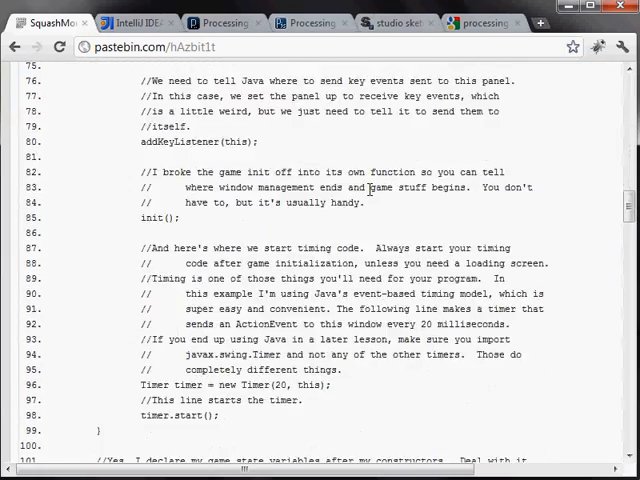
{"action": "scroll", "scroll_direction": "down", "scroll_amount": 3}
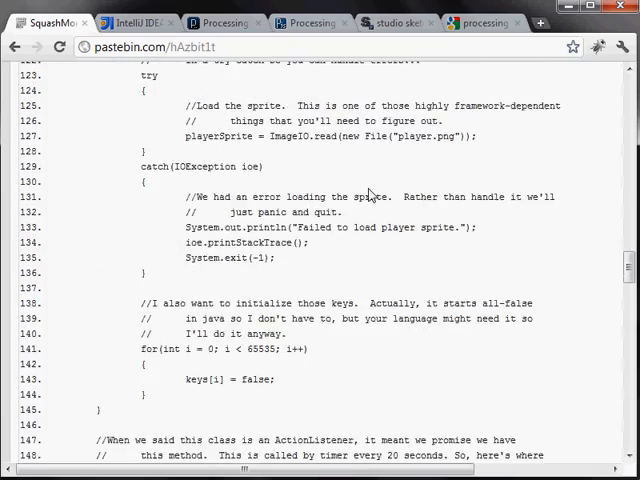
{"action": "scroll", "scroll_direction": "down", "scroll_amount": 3}
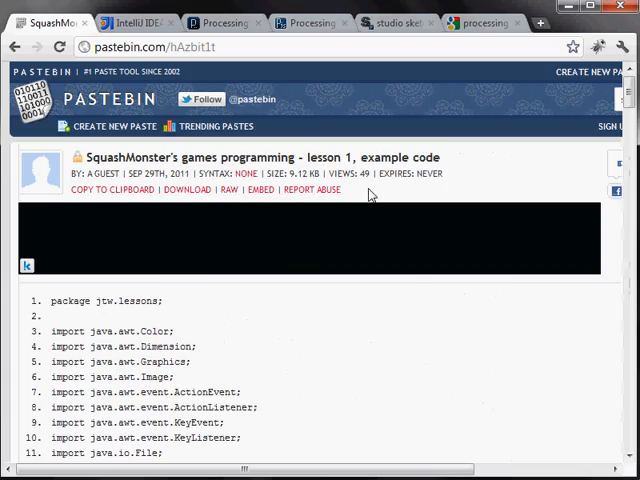
{"action": "scroll", "scroll_direction": "down", "scroll_amount": 3}
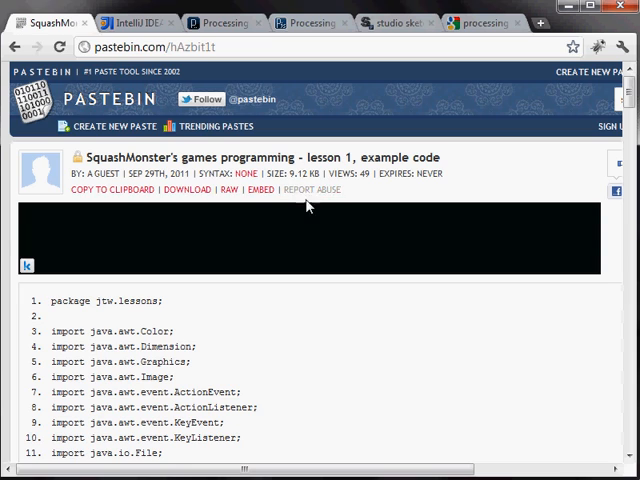
{"action": "mouse_move", "coordinate": [288, 260]}
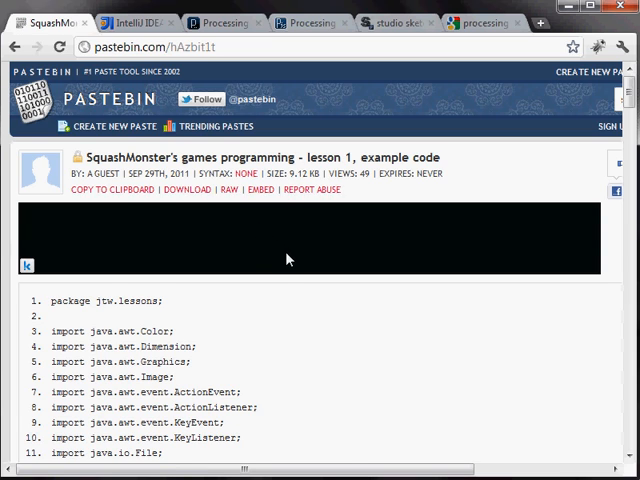
{"action": "scroll", "scroll_direction": "down", "scroll_amount": 3}
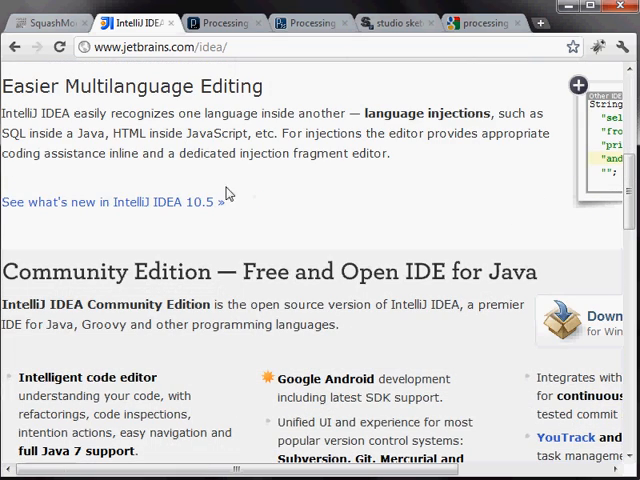
{"action": "mouse_move", "coordinate": [242, 280]}
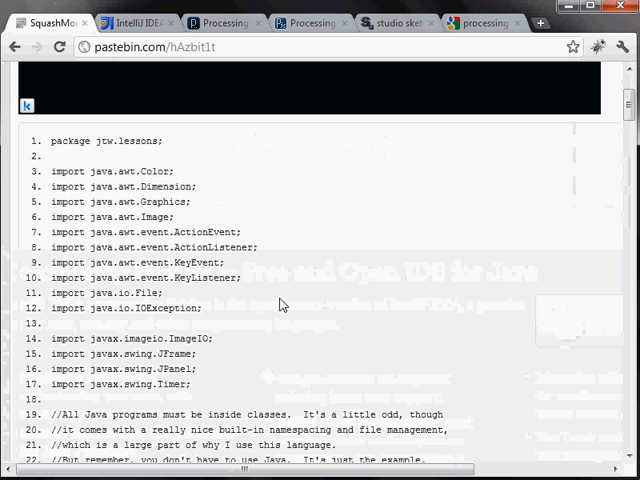
Bring forward the HelloGames project window in IntelliJ IDEA.
{"action": "left_click", "coordinate": [132, 22]}
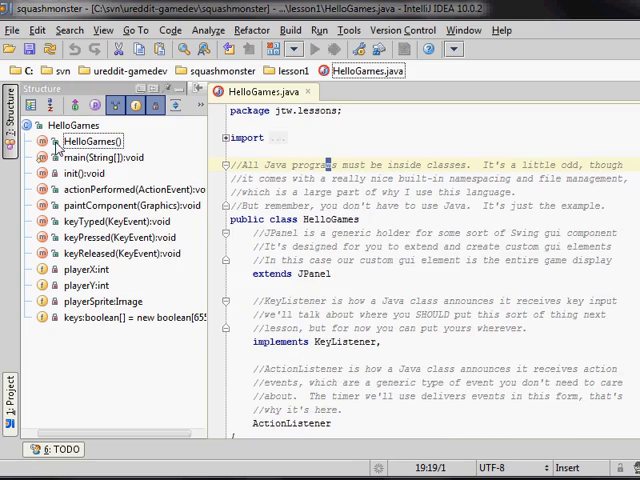
Focus the HelloGames.java editor before returning to the Pastebin code.
{"action": "left_click", "coordinate": [88, 284]}
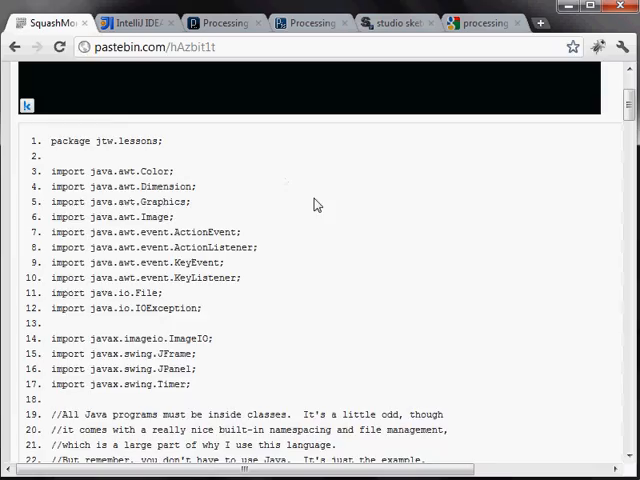
Make another pass down through the Pastebin lesson 1 example code.
{"action": "scroll", "scroll_direction": "down", "scroll_amount": 3}
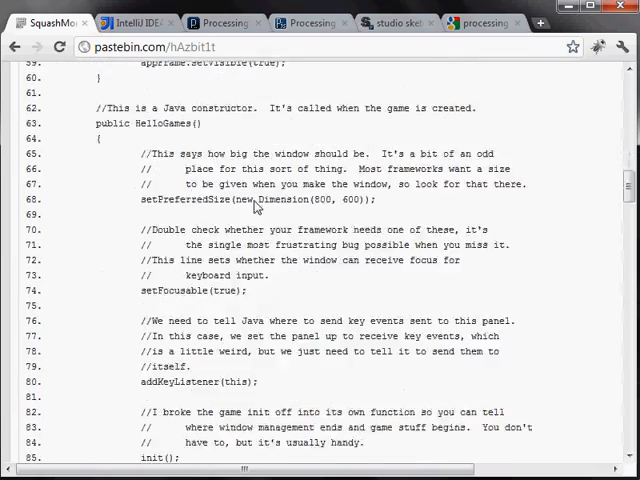
{"action": "scroll", "scroll_direction": "down", "scroll_amount": 3}
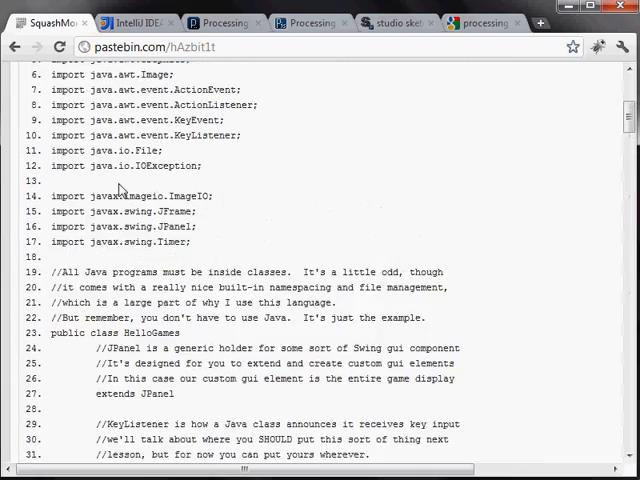
{"action": "scroll", "scroll_direction": "down", "scroll_amount": 3}
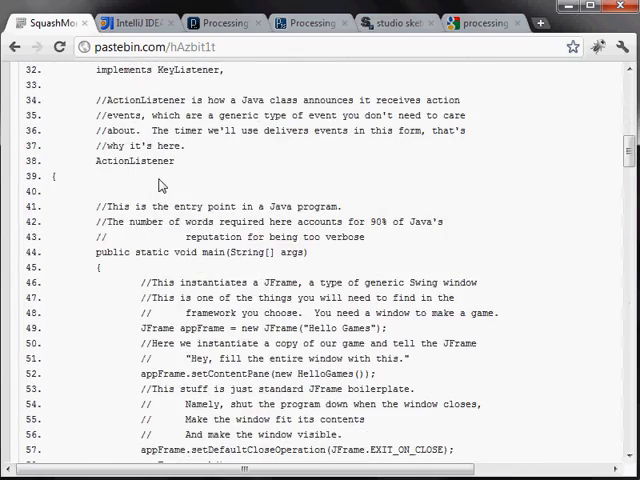
{"action": "scroll", "scroll_direction": "down", "scroll_amount": 3}
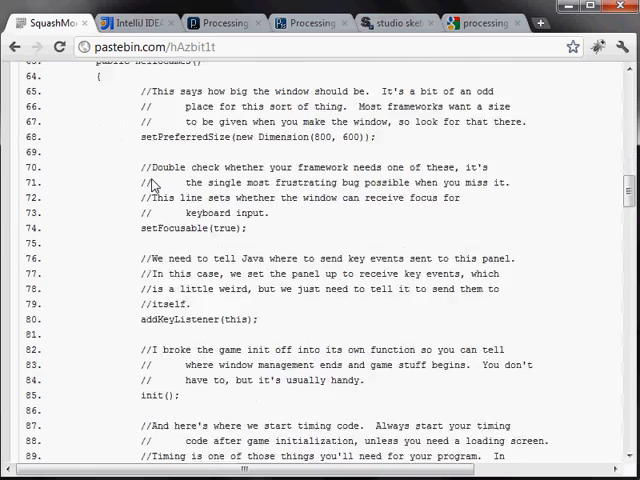
{"action": "scroll", "scroll_direction": "down", "scroll_amount": 3}
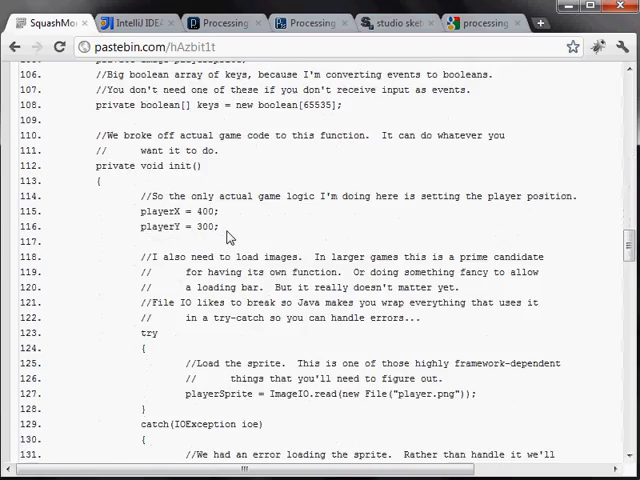
{"action": "scroll", "scroll_direction": "down", "scroll_amount": 3}
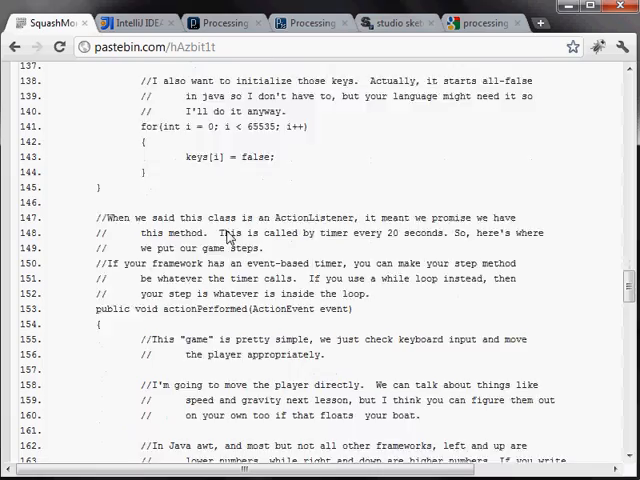
{"action": "scroll", "scroll_direction": "down", "scroll_amount": 3}
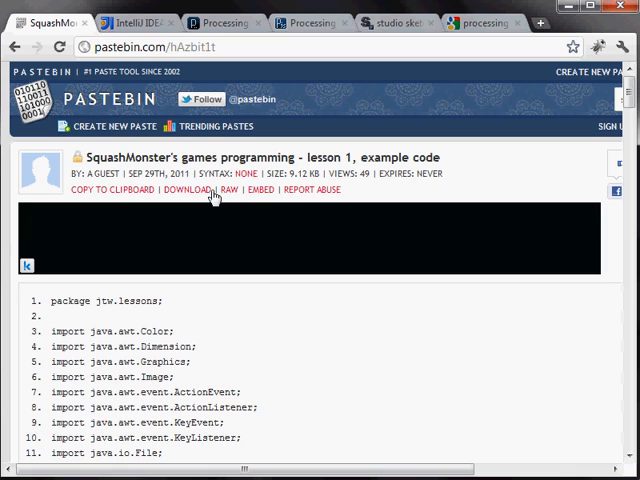
{"action": "scroll", "scroll_direction": "down", "scroll_amount": 3}
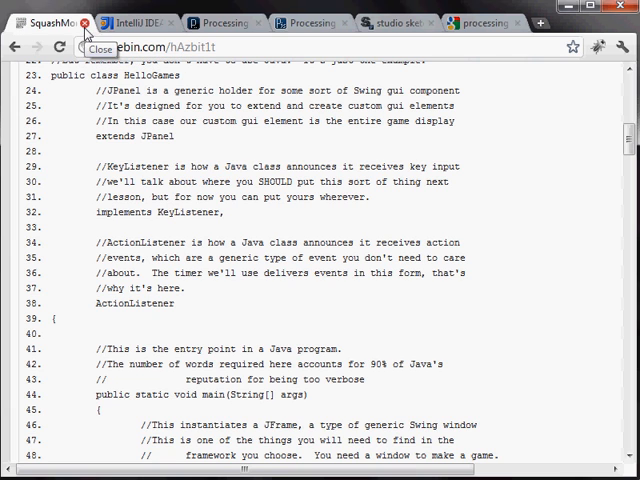
Close the Pastebin and JetBrains IntelliJ pages, leaving Processing.org showing.
{"action": "left_click", "coordinate": [84, 22]}
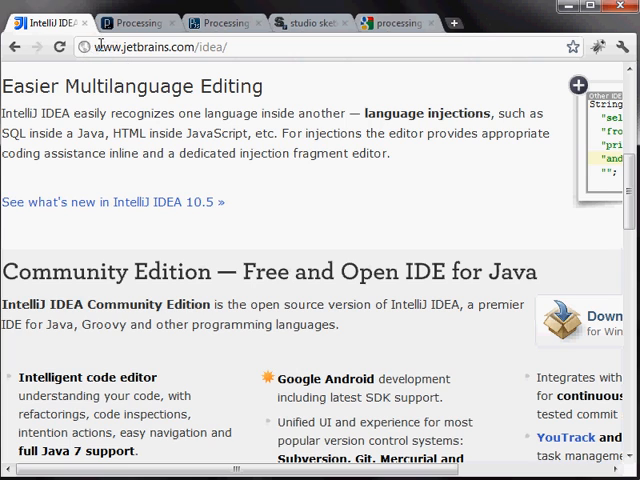
{"action": "mouse_move", "coordinate": [84, 22]}
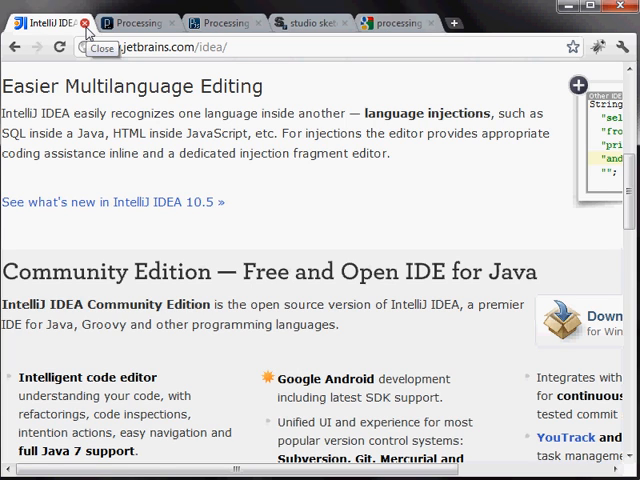
{"action": "left_click", "coordinate": [84, 22]}
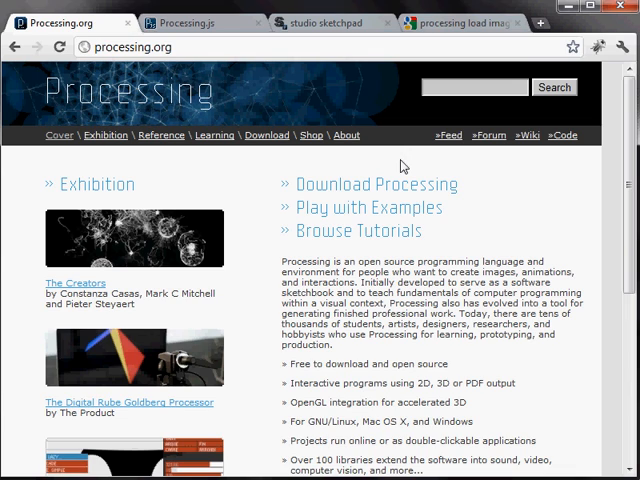
{"action": "mouse_move", "coordinate": [398, 172]}
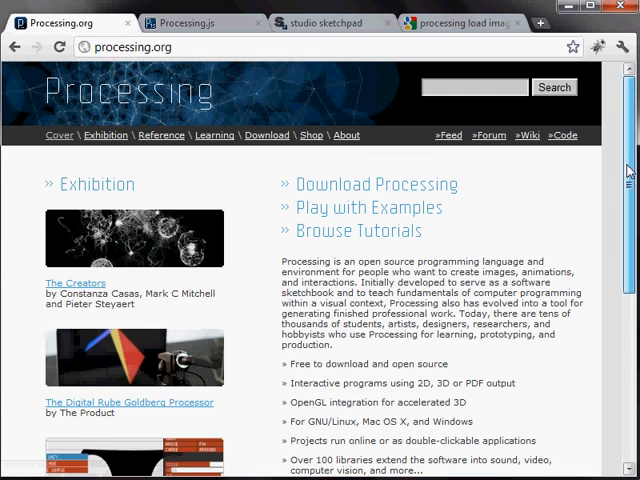
{"action": "scroll", "scroll_direction": "down", "scroll_amount": 3}
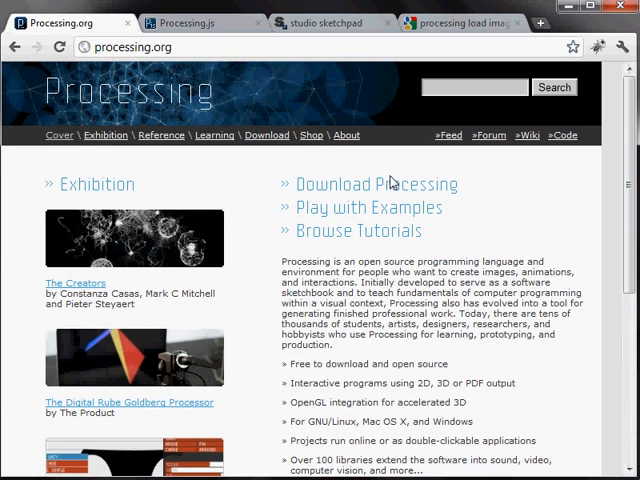
{"action": "mouse_move", "coordinate": [260, 192]}
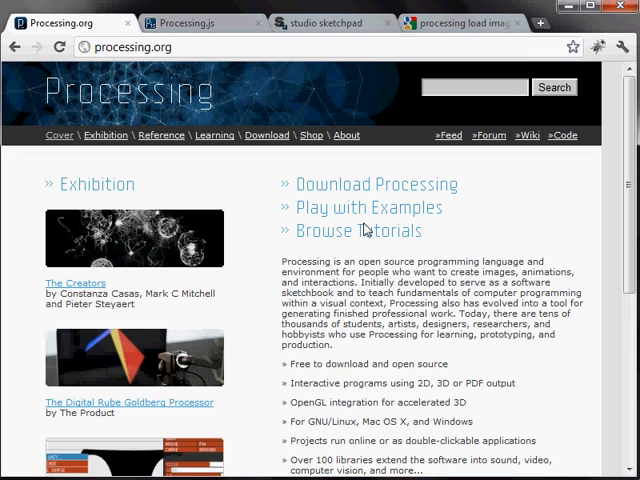
{"action": "scroll", "scroll_direction": "down", "scroll_amount": 3}
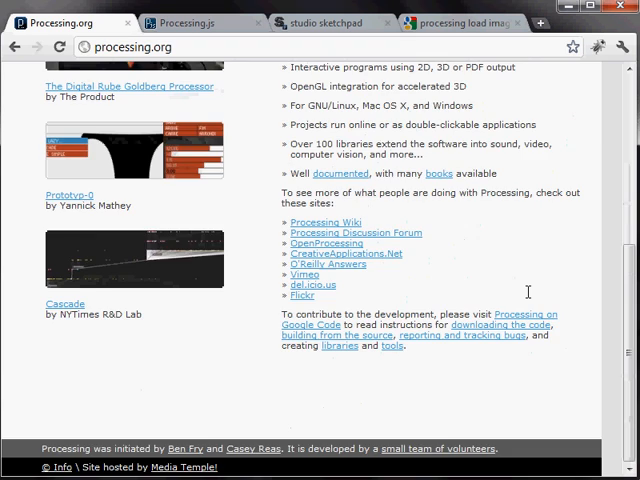
{"action": "scroll", "scroll_direction": "up", "scroll_amount": 3}
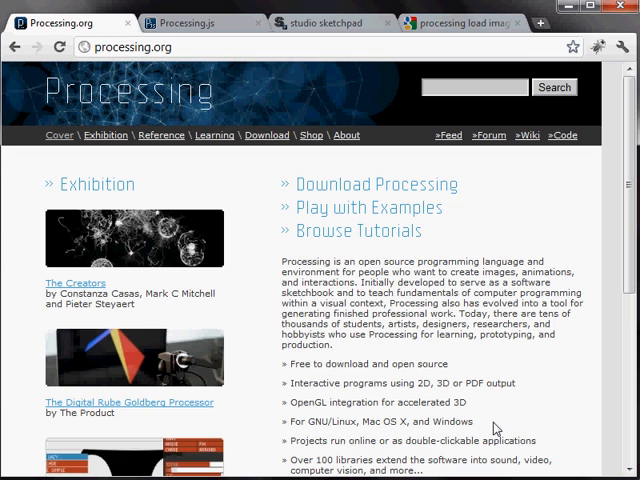
{"action": "mouse_move", "coordinate": [200, 116]}
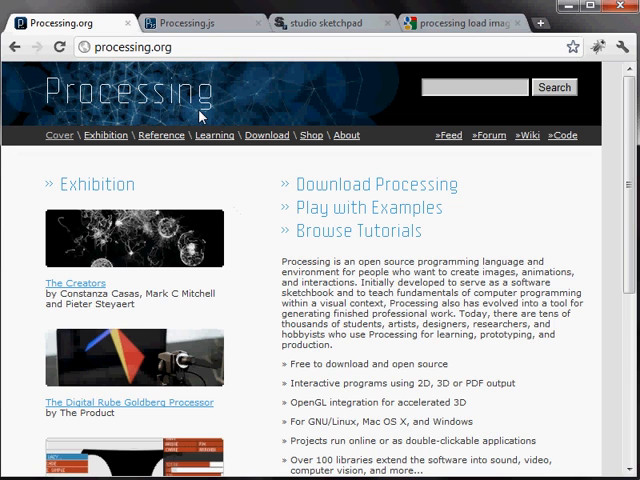
{"action": "left_click", "coordinate": [196, 22]}
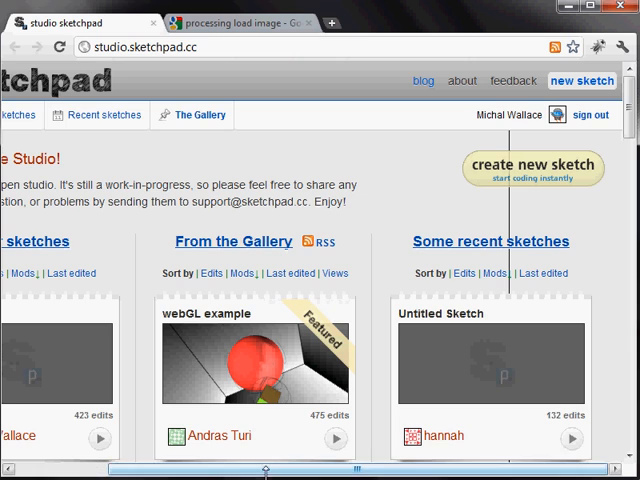
Scroll the Studio Sketchpad home page to the sketch gallery with GocGol and Maze Generator.
{"action": "scroll", "scroll_direction": "right", "scroll_amount": 3}
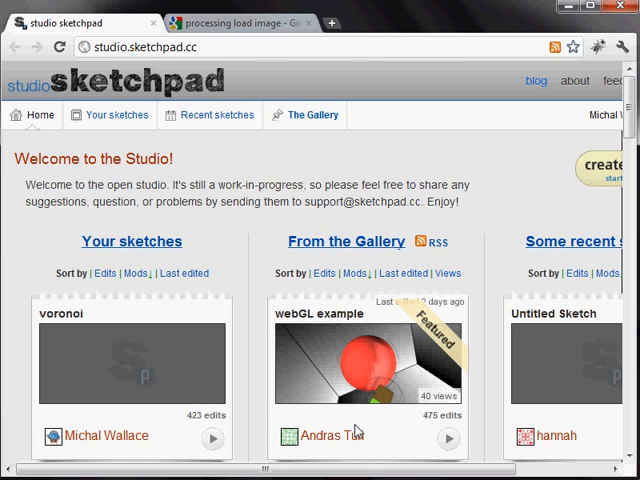
{"action": "scroll", "scroll_direction": "down", "scroll_amount": 3}
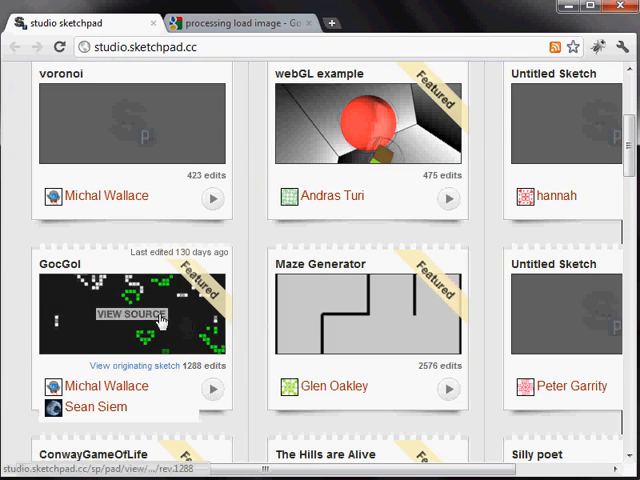
Open the GocGol sketch, run its Game of Life simulation and view its source code.
{"action": "left_click", "coordinate": [130, 314]}
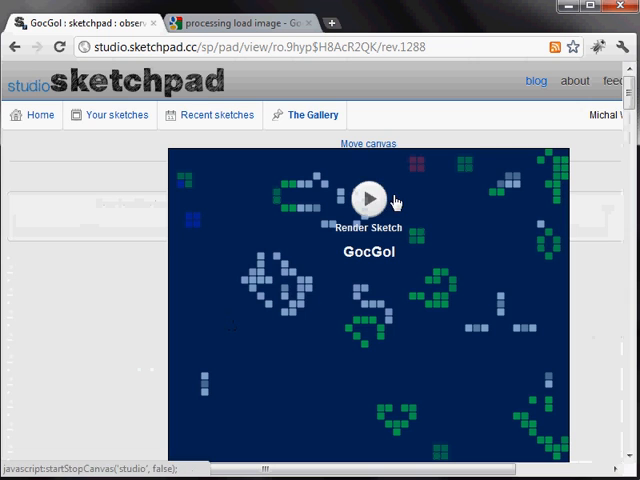
{"action": "left_click", "coordinate": [368, 200]}
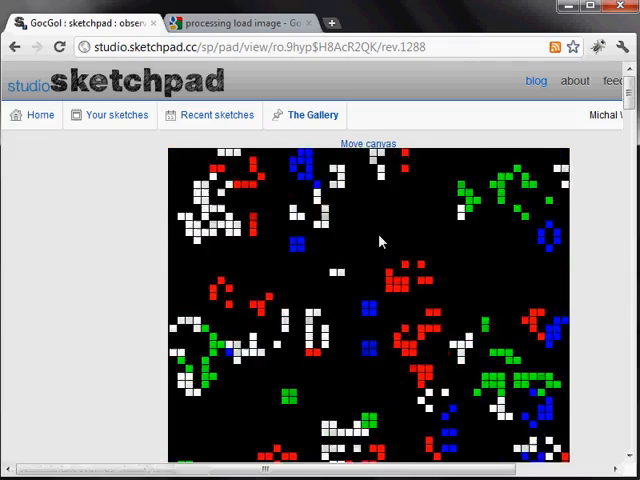
{"action": "scroll", "scroll_direction": "down", "scroll_amount": 3}
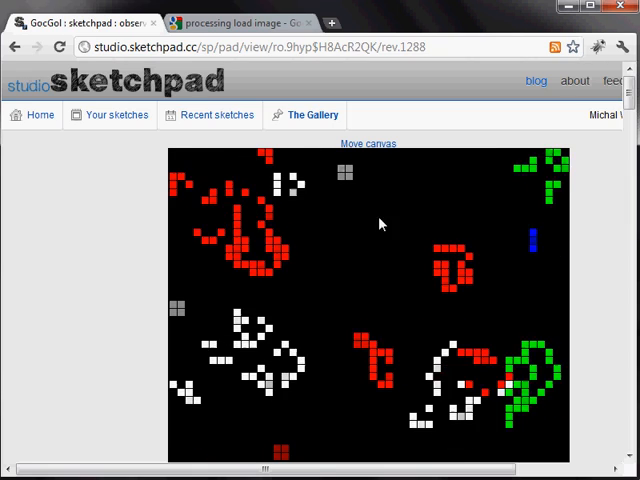
{"action": "scroll", "scroll_direction": "down", "scroll_amount": 3}
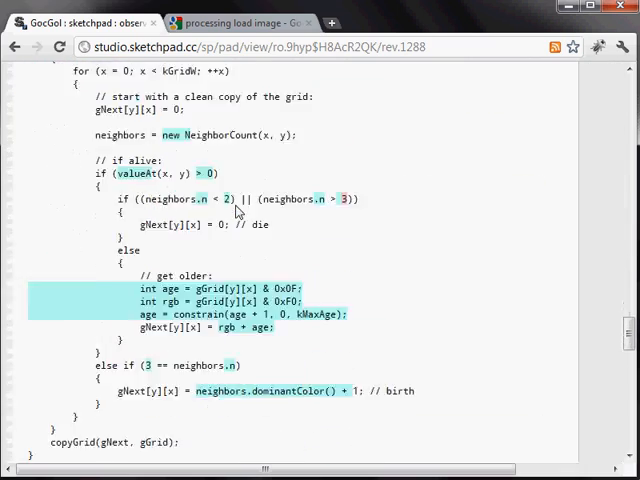
{"action": "scroll", "scroll_direction": "down", "scroll_amount": 3}
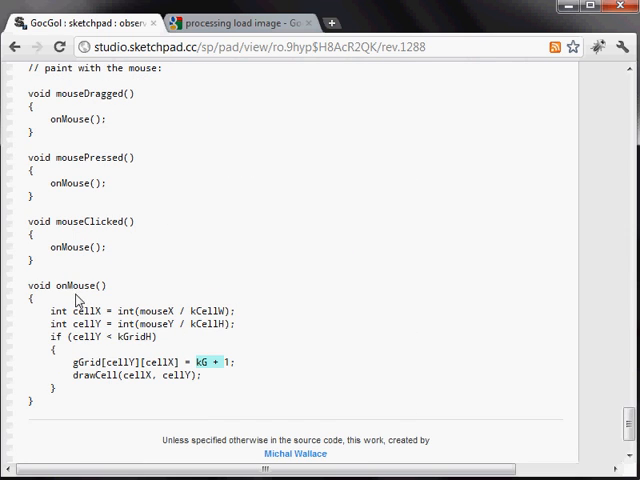
{"action": "mouse_move", "coordinate": [220, 196]}
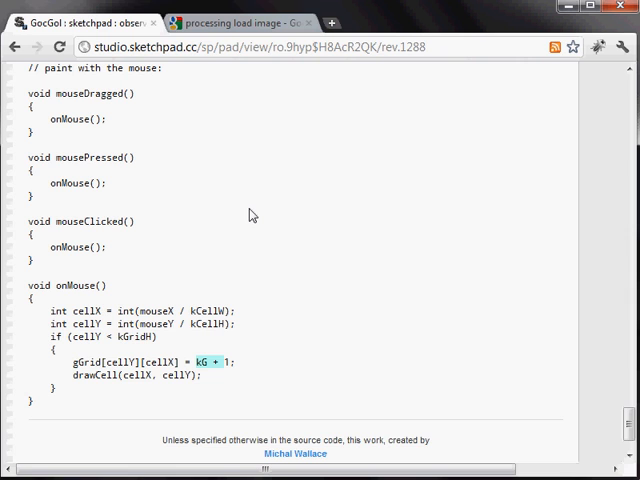
{"action": "mouse_move", "coordinate": [304, 204]}
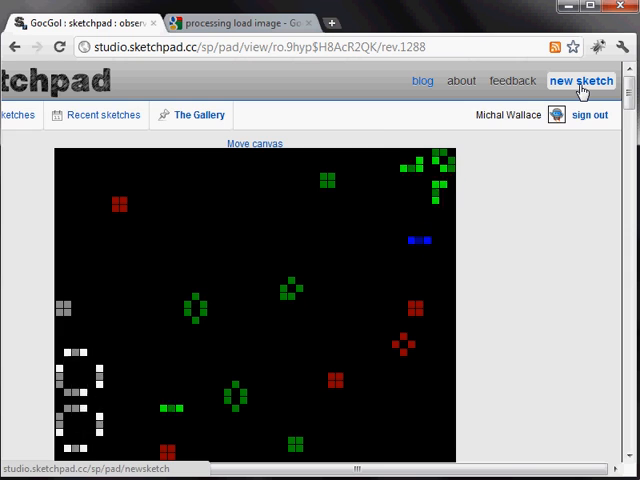
Create a new Untitled Sketch with the default starter code.
{"action": "left_click", "coordinate": [582, 80]}
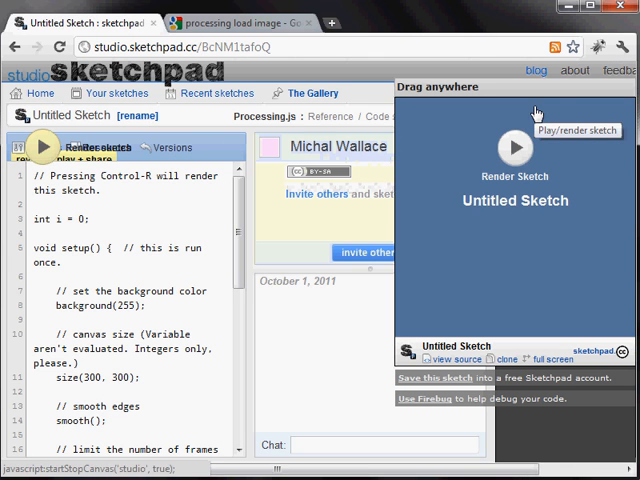
{"action": "mouse_move", "coordinate": [550, 130]}
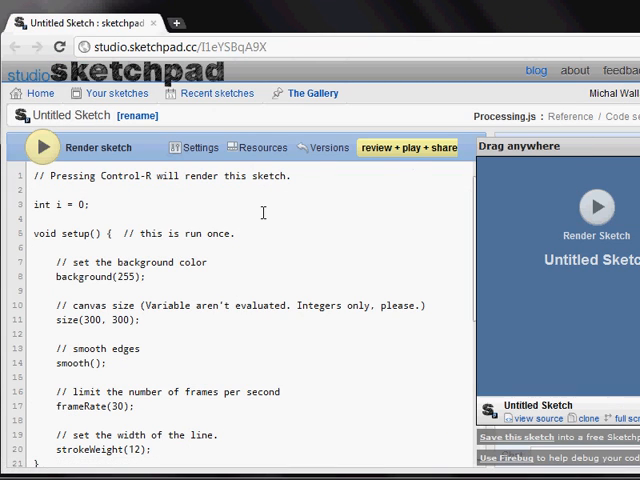
Run a preview of the untitled starter sketch in the render panel.
{"action": "scroll", "scroll_direction": "down", "scroll_amount": 3}
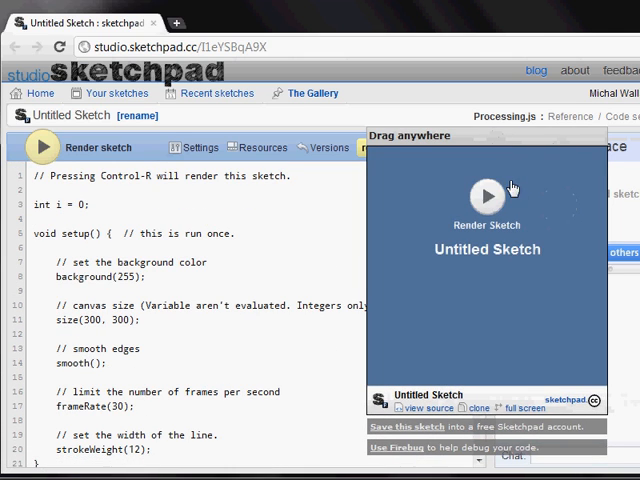
{"action": "left_click", "coordinate": [488, 196]}
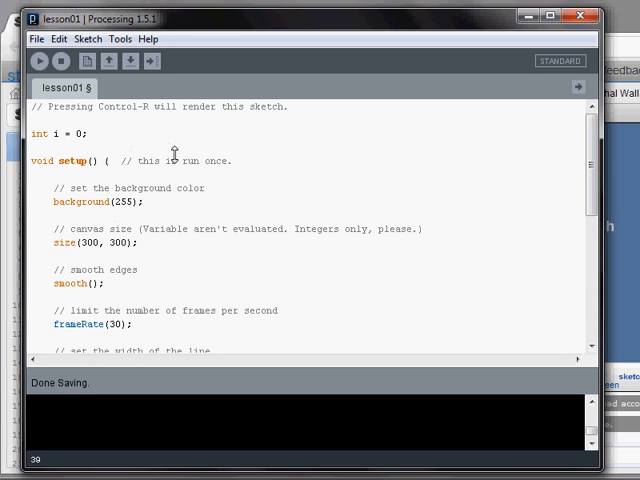
Scroll the lesson01 sketch down to its draw() function with the random stroke and line code.
{"action": "scroll", "scroll_direction": "down", "scroll_amount": 3}
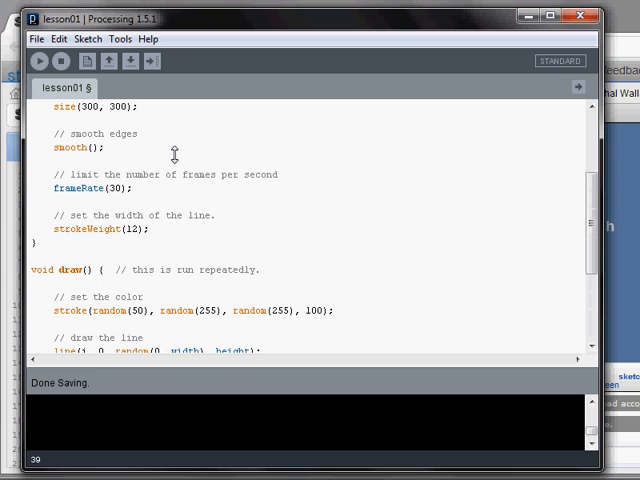
{"action": "mouse_move", "coordinate": [388, 162]}
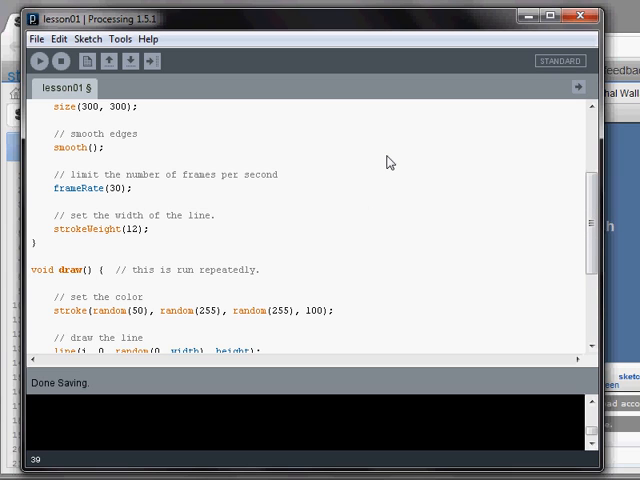
{"action": "scroll", "scroll_direction": "down", "scroll_amount": 3}
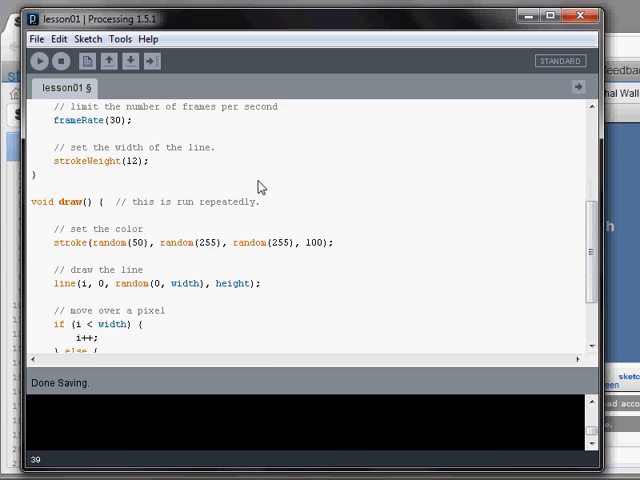